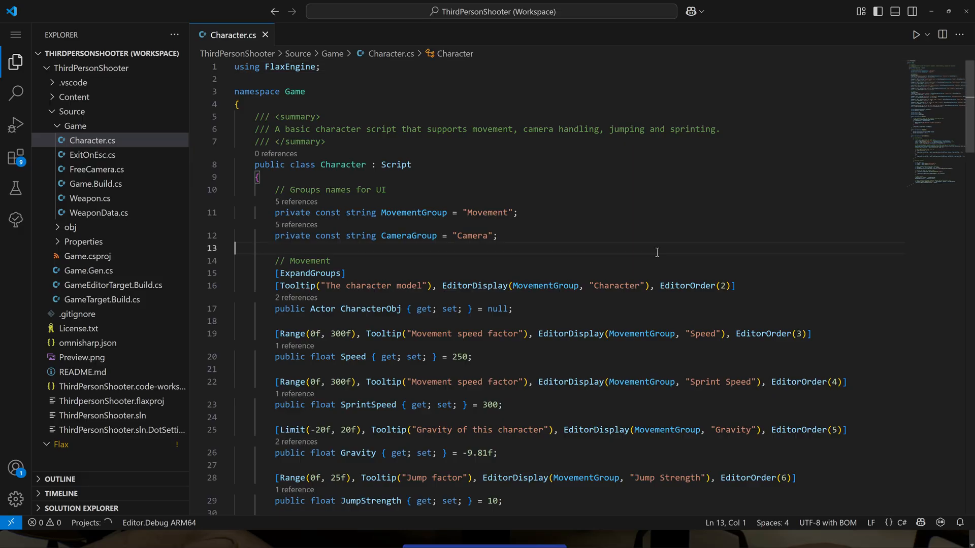
Step: Scroll the Flax Engine site down to the feature list with Steam, Xbox Live and PSN services
scroll("down", 3)
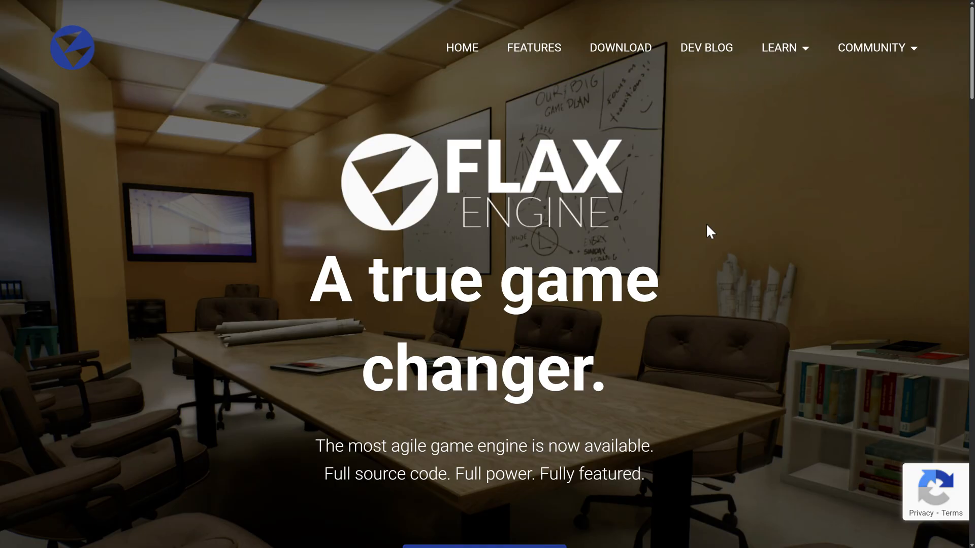
Step: Go to the FEATURES page and scroll down to the Tech Demo 2022 video
left_click(533, 48)
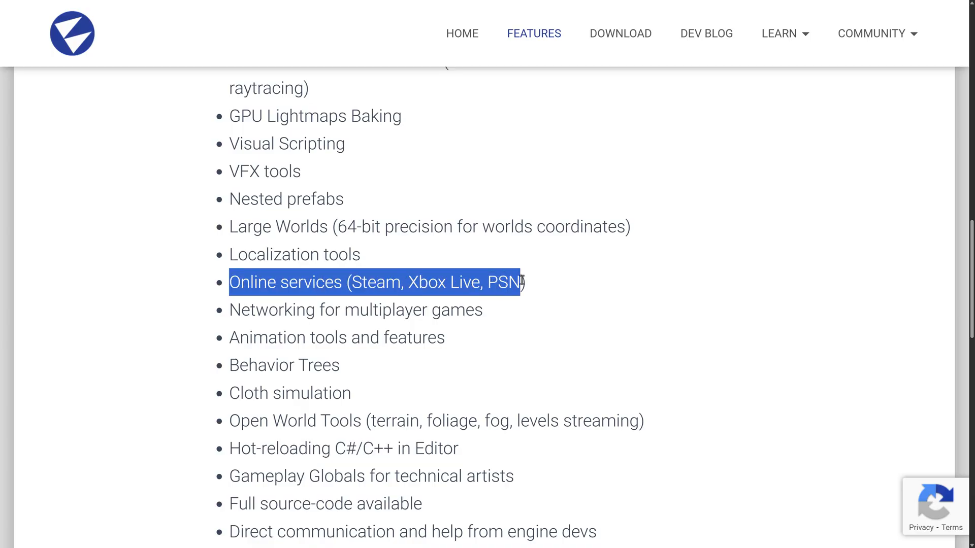
scroll("down", 3)
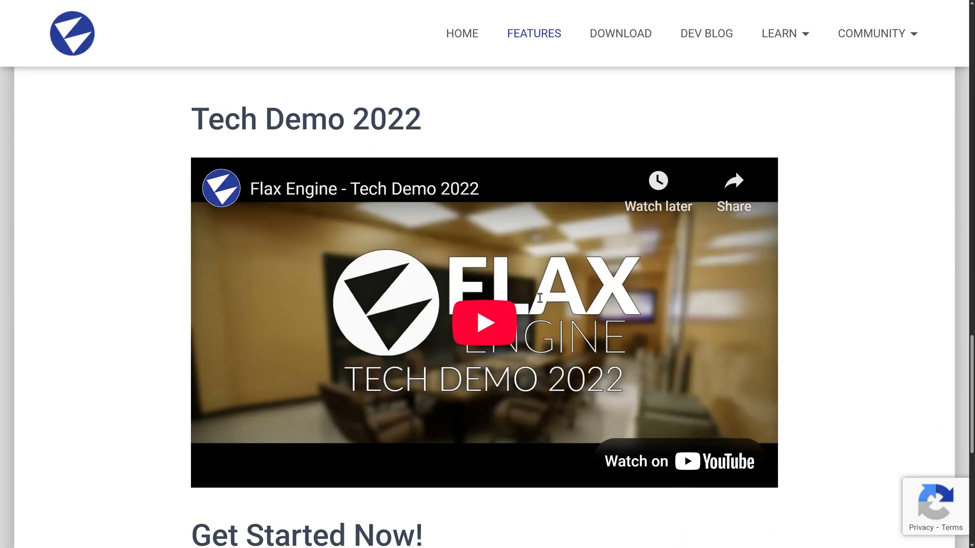
scroll("down", 3)
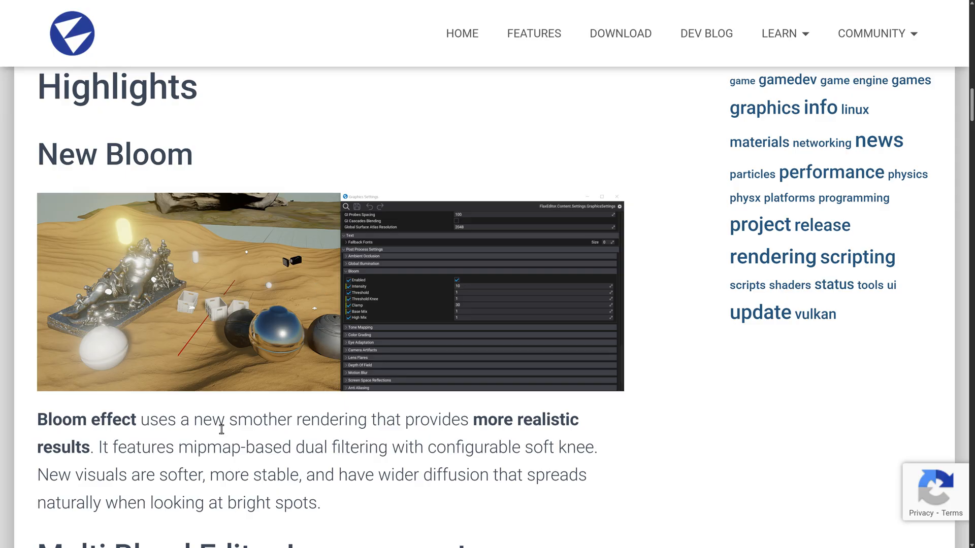
Step: Scroll the release post's Highlights from New Bloom to Multi Blend editor and New Meshes Vertex Format
scroll("down", 3)
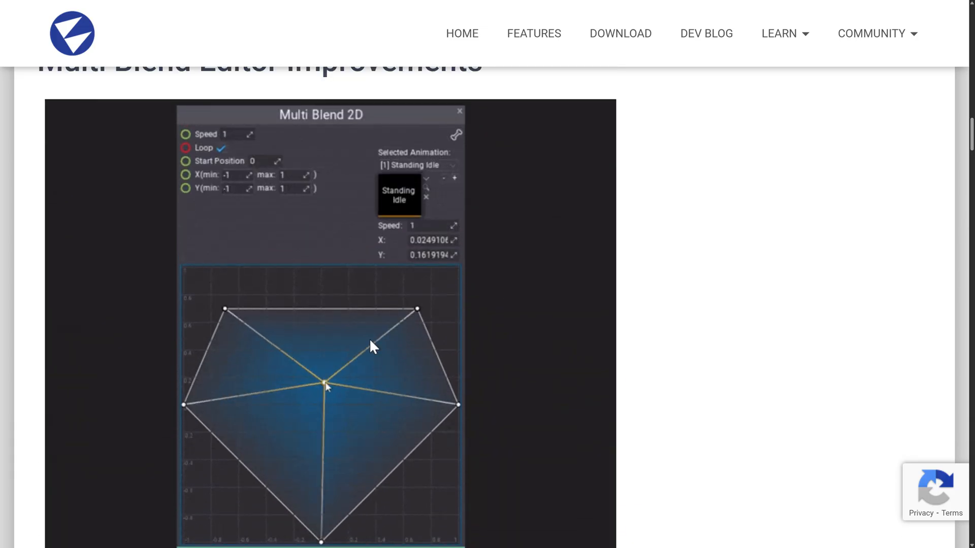
scroll("down", 3)
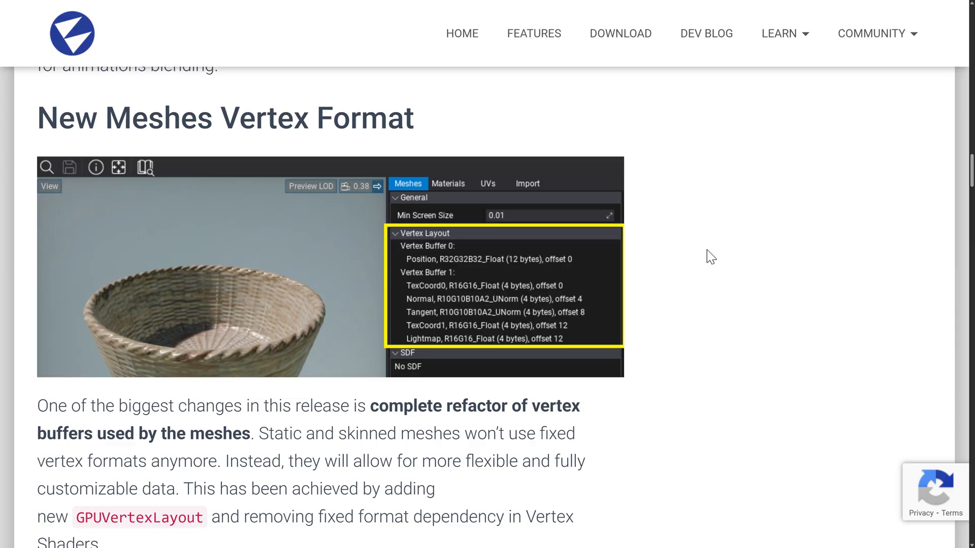
Step: Scroll through the vertex buffers refactor section and its benefits list, on toward networking
scroll("down", 3)
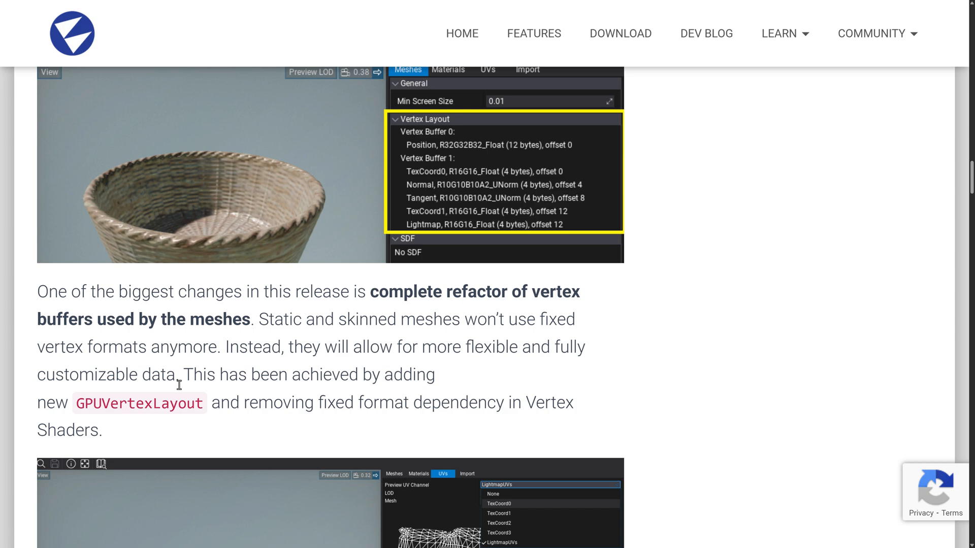
scroll("down", 3)
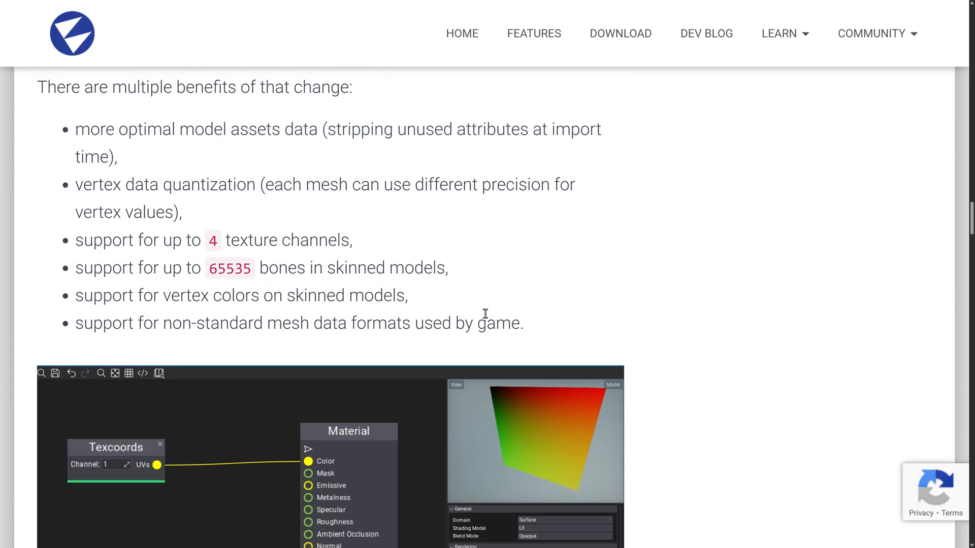
scroll("up", 3)
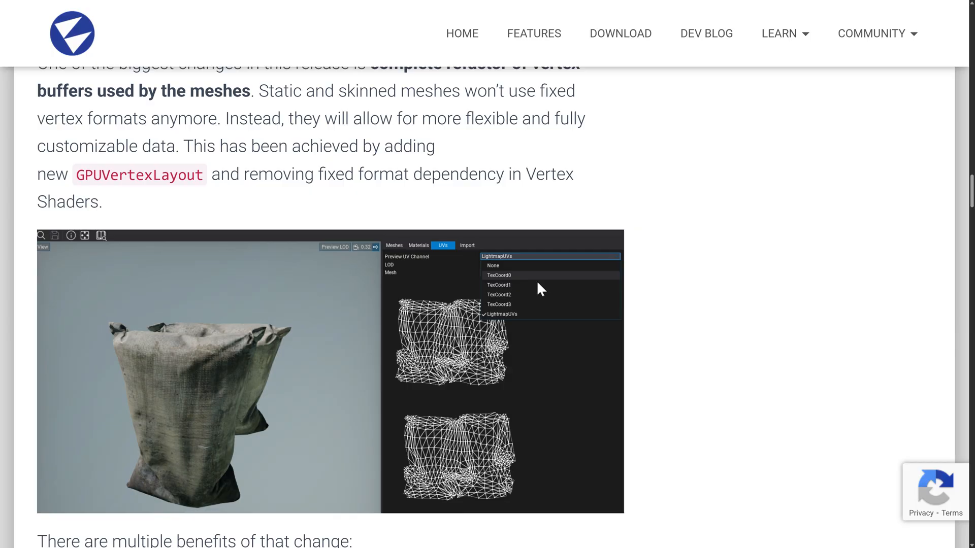
scroll("down", 3)
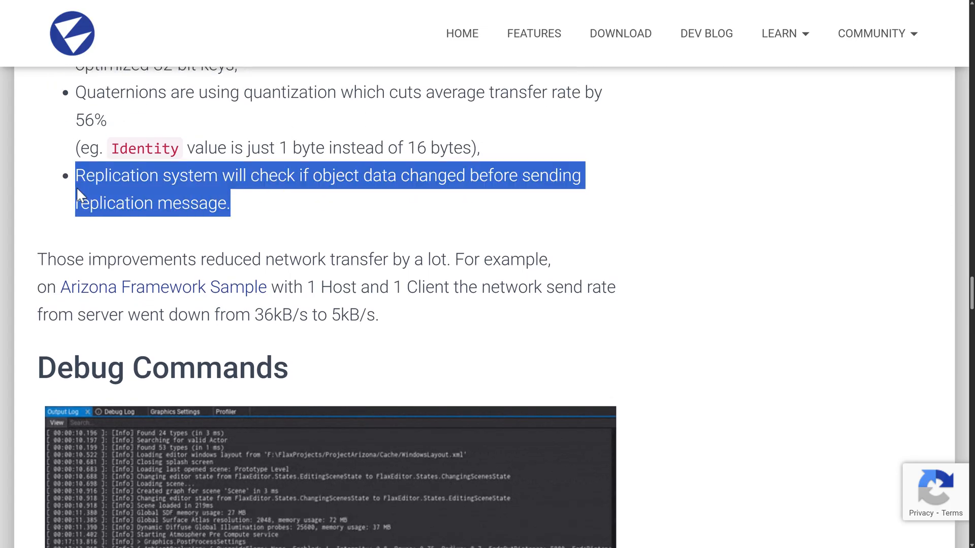
Step: Scroll from the networking replication bullet down to the Debug Commands section
scroll("down", 3)
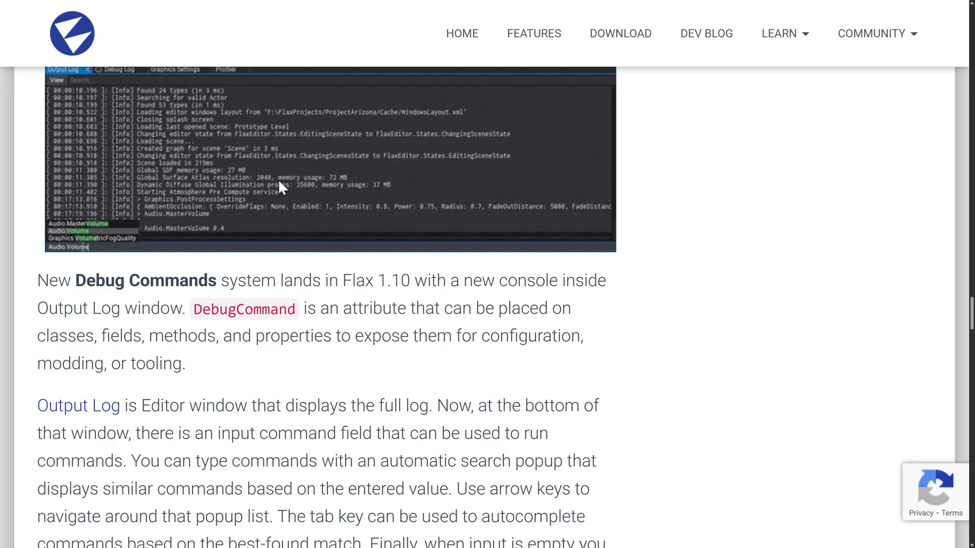
Step: Scroll past Debug Commands to the new Button attribute for C# and C++ scripting
scroll("down", 3)
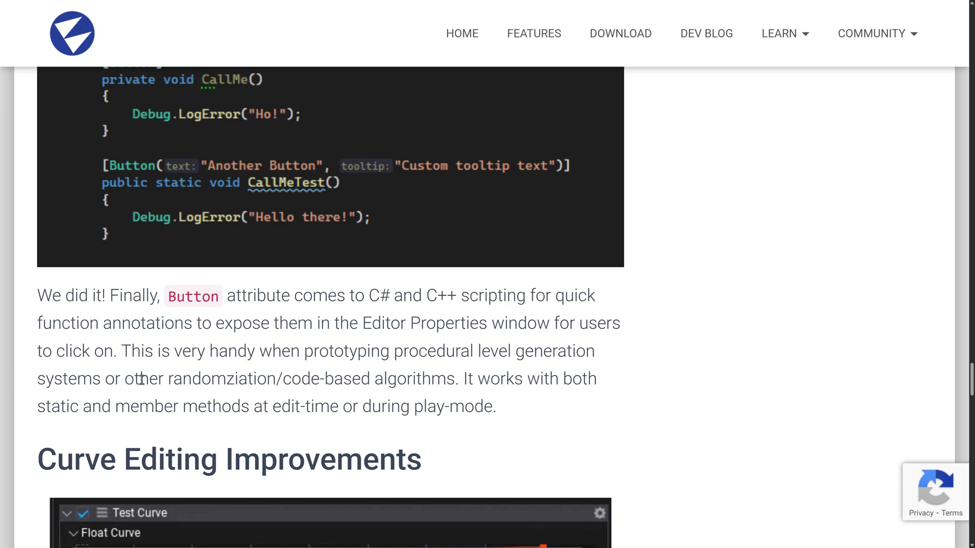
scroll("down", 3)
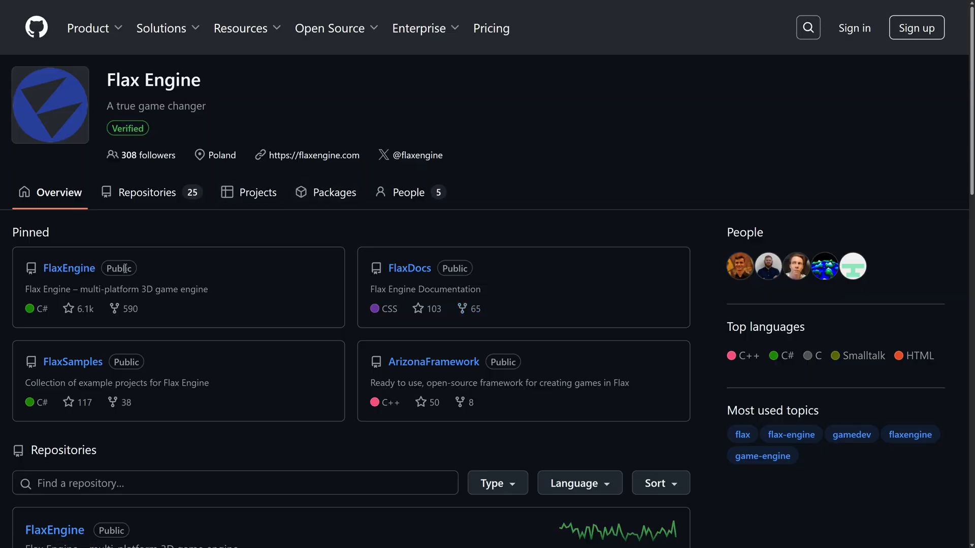
mouse_move(139, 377)
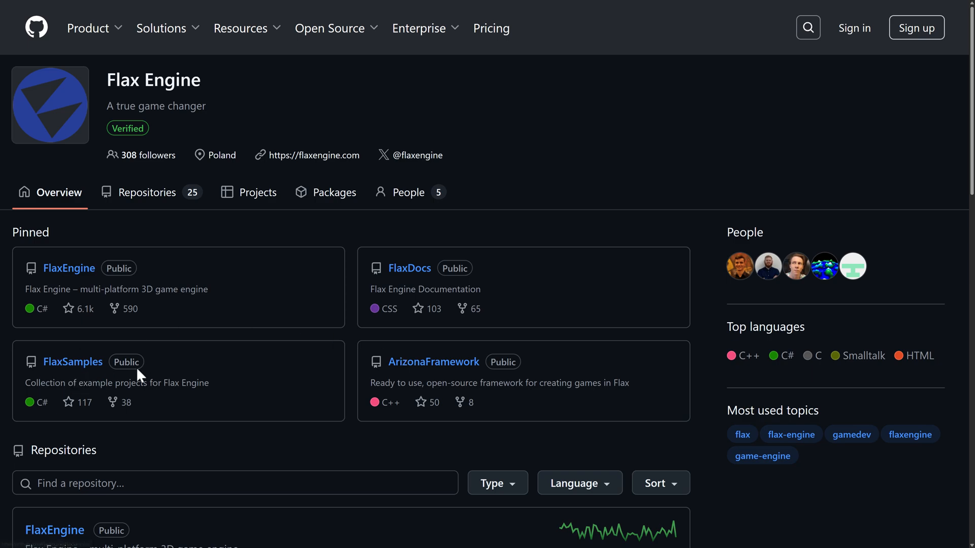